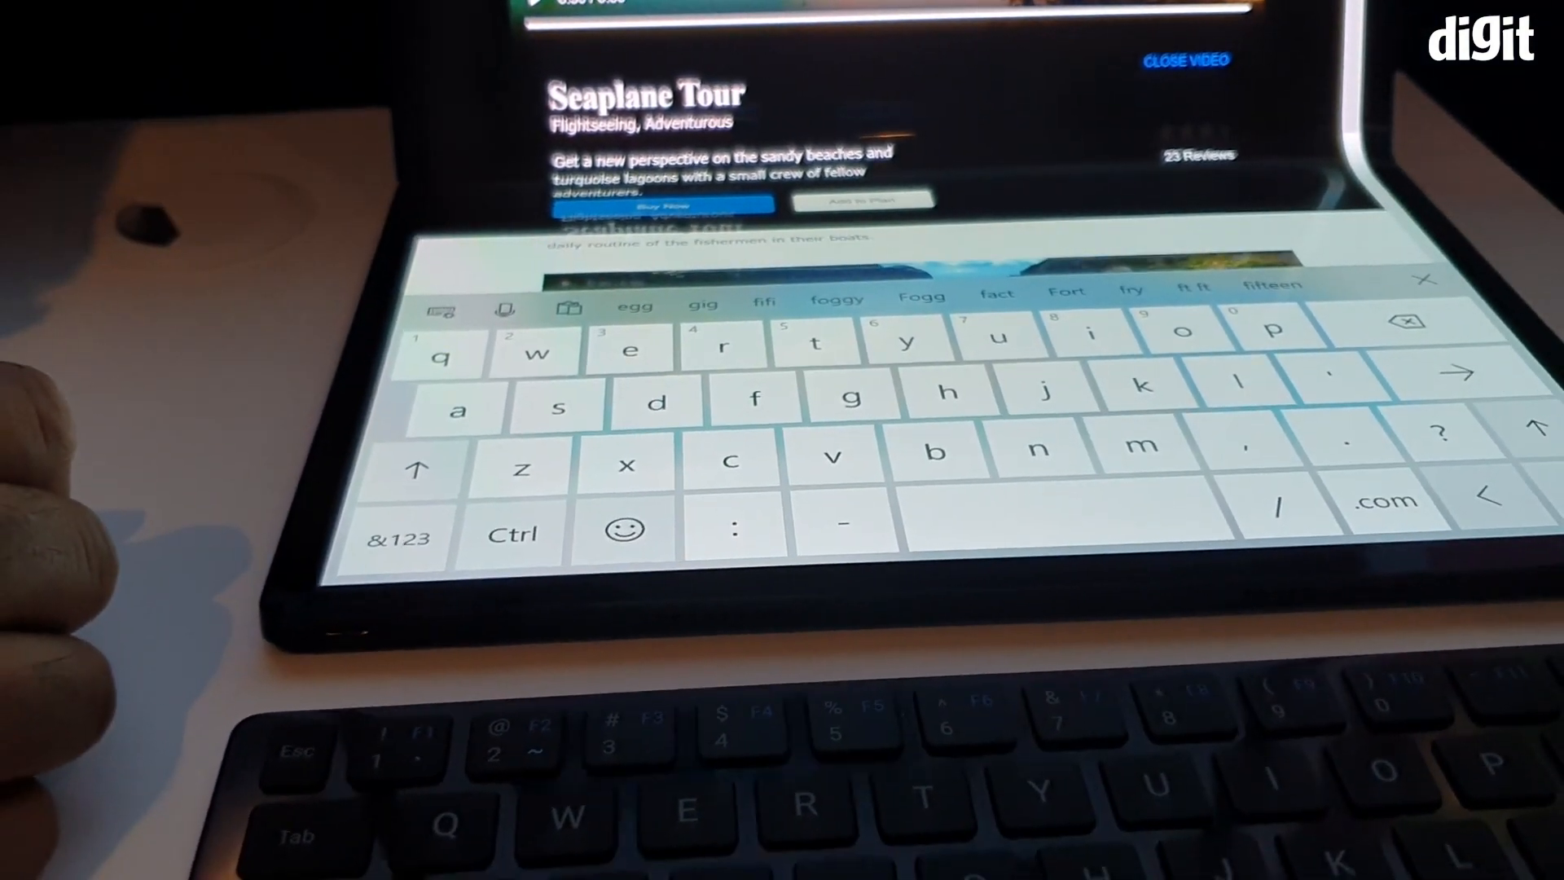
Close the touch keyboard to reveal the Things to Do in the Philippines list with Nature Tours
left_click(1423, 278)
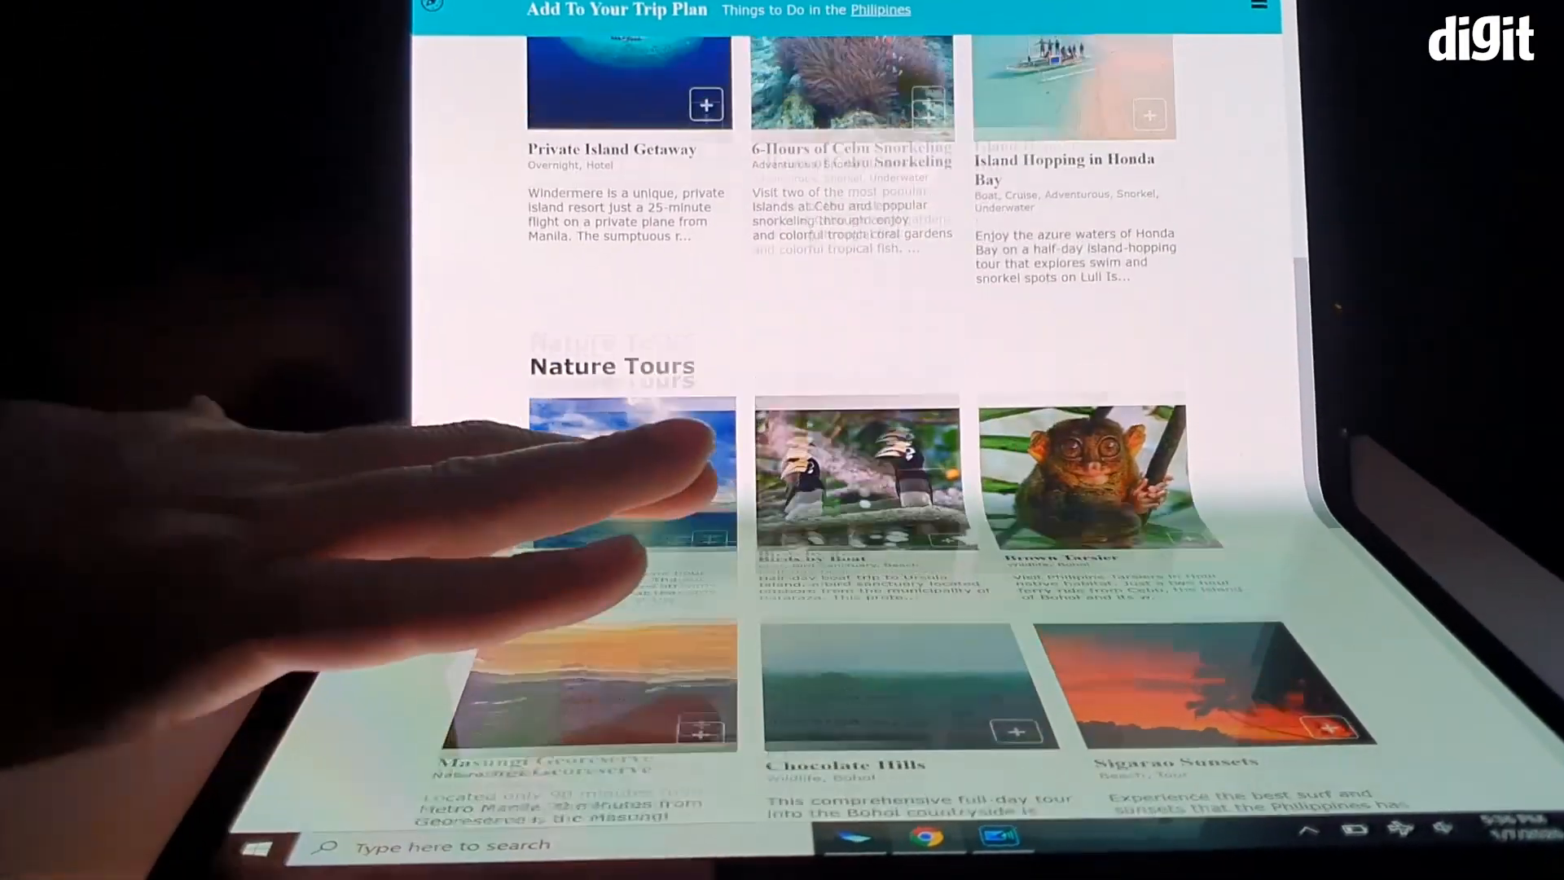
Scroll the page to the Seaplane Tour overview and its Boracay plan timeline before Massage
scroll("up", 3)
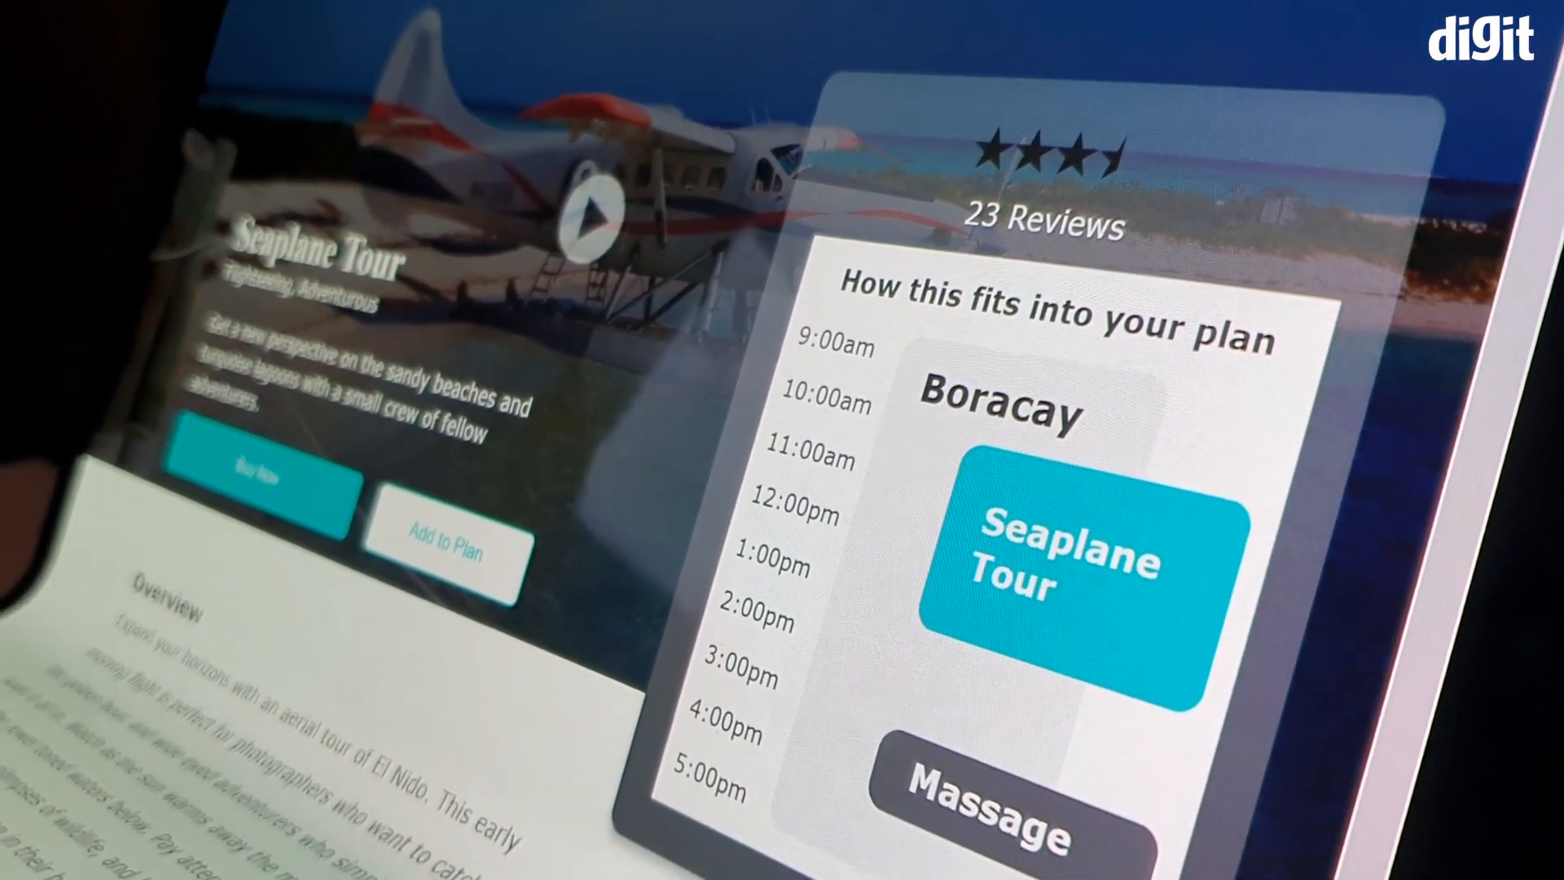
scroll("down", 3)
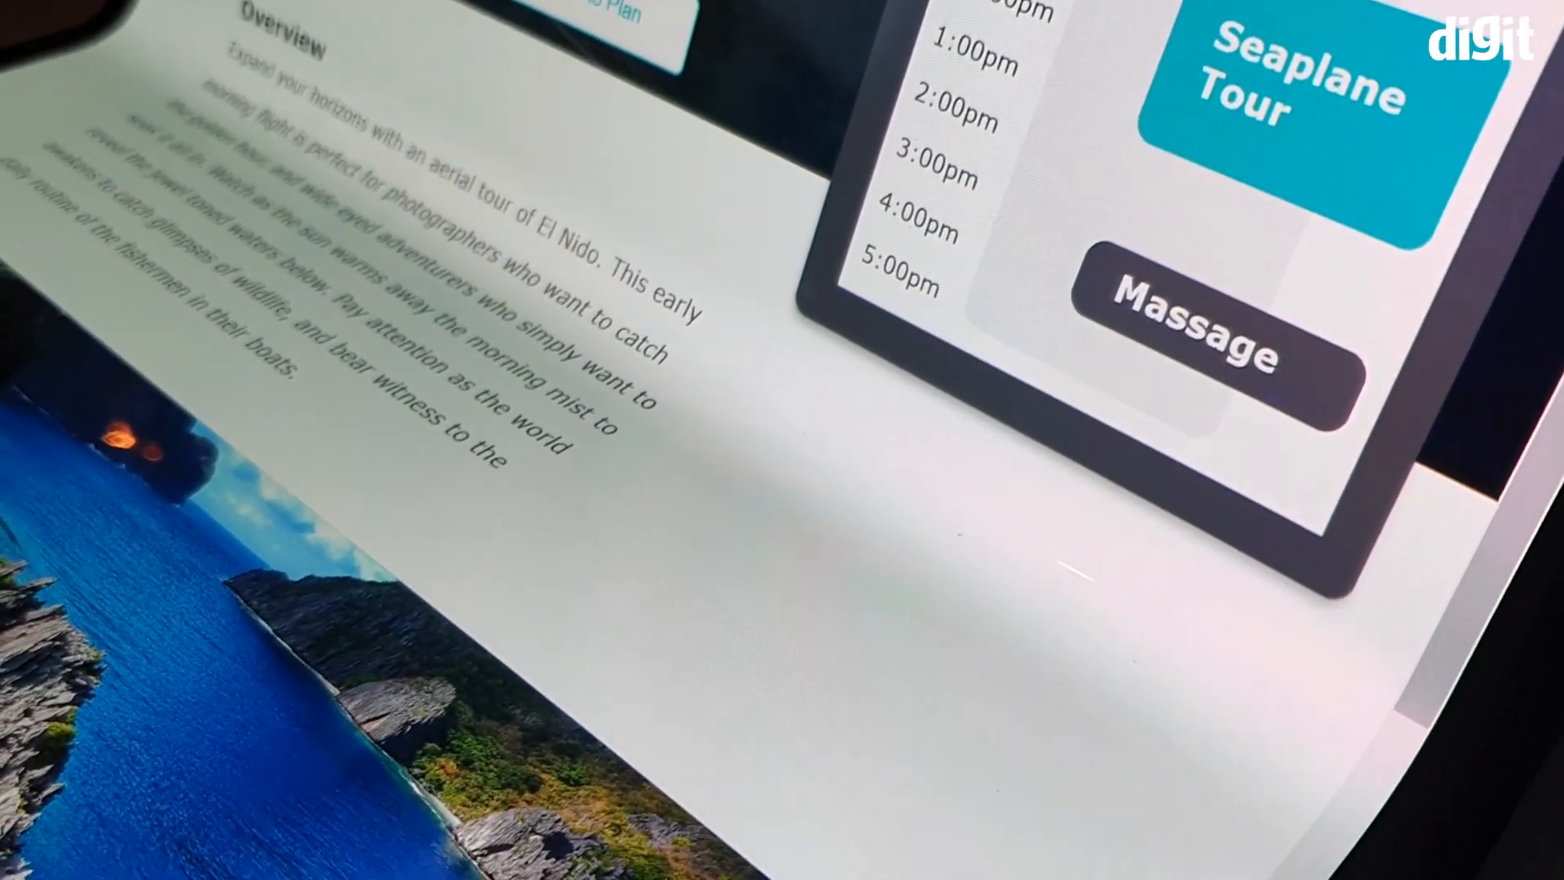